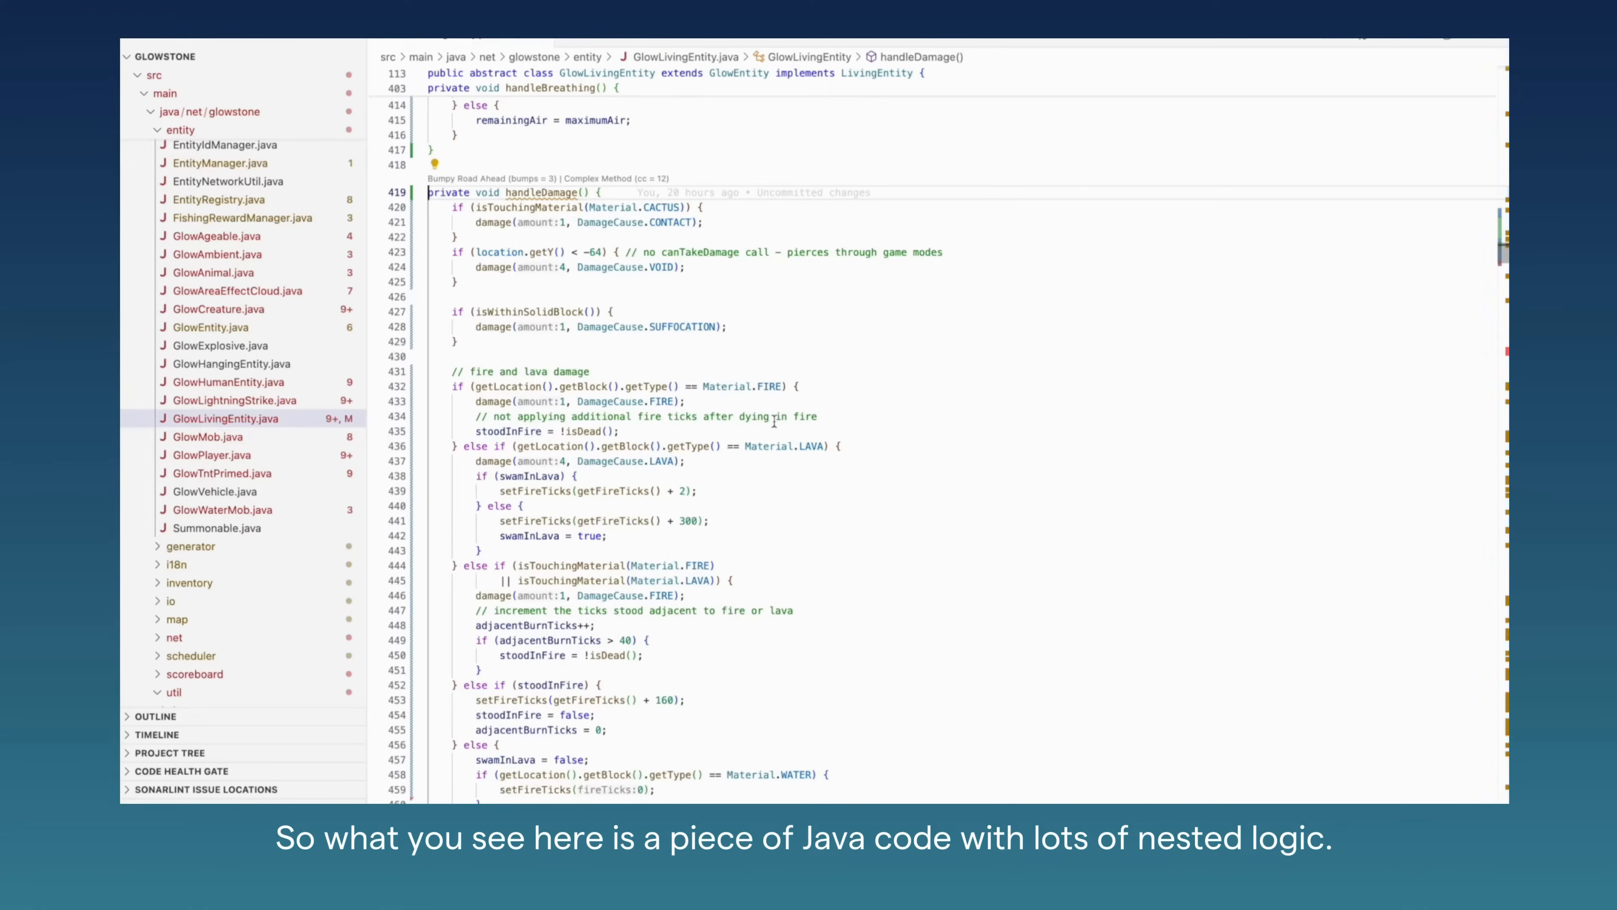
{"action": "mouse_move", "coordinate": [788, 548]}
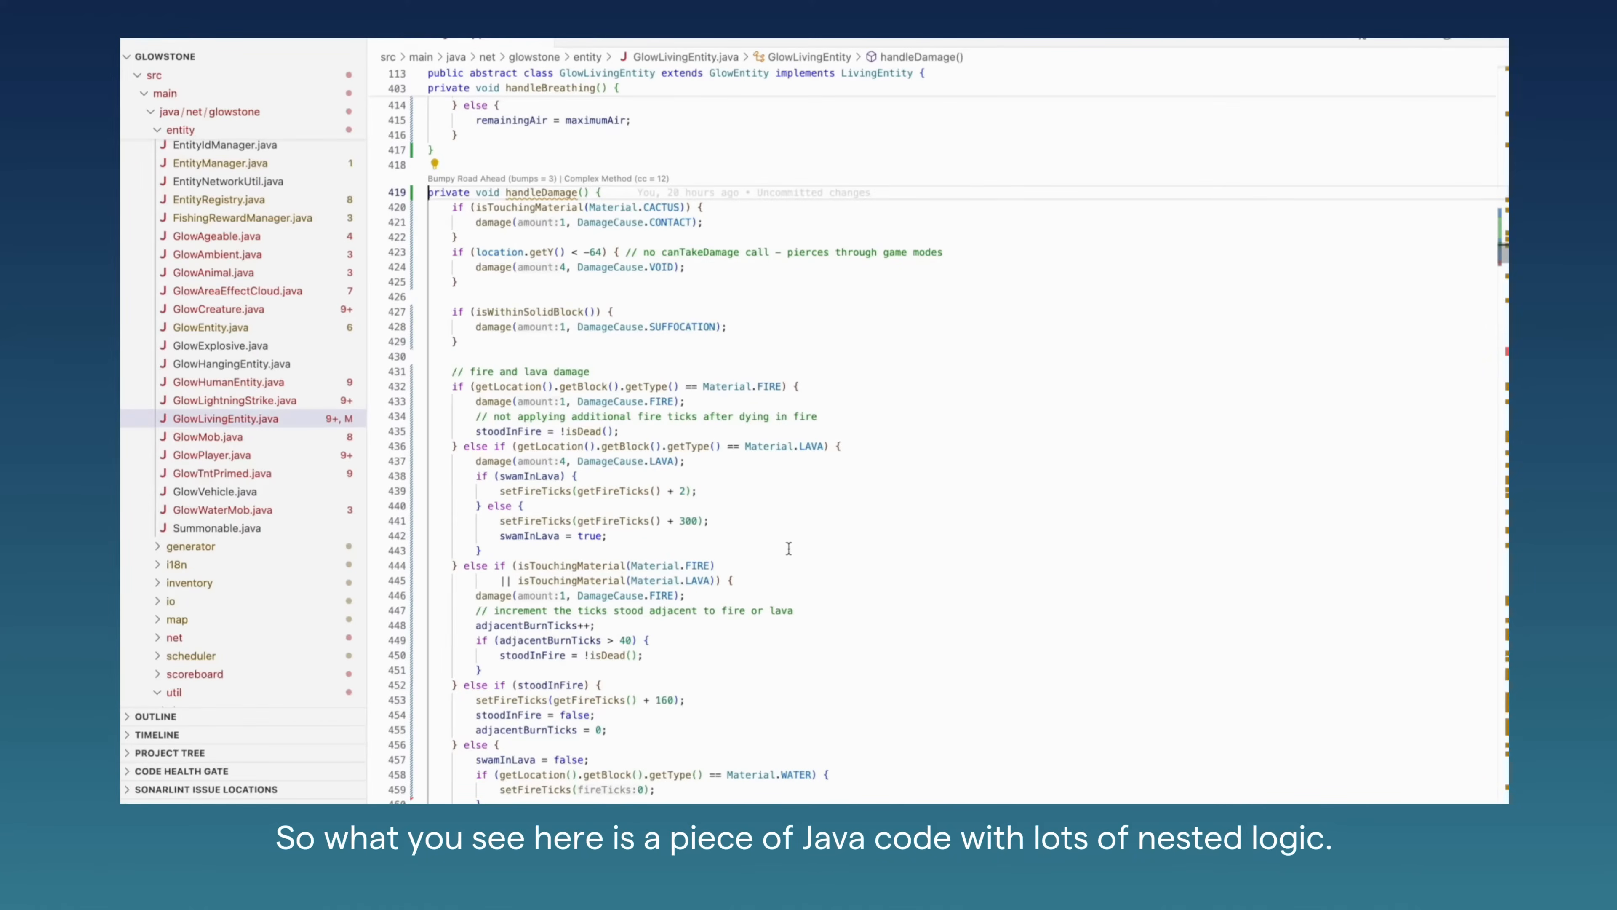
{"action": "mouse_move", "coordinate": [839, 505]}
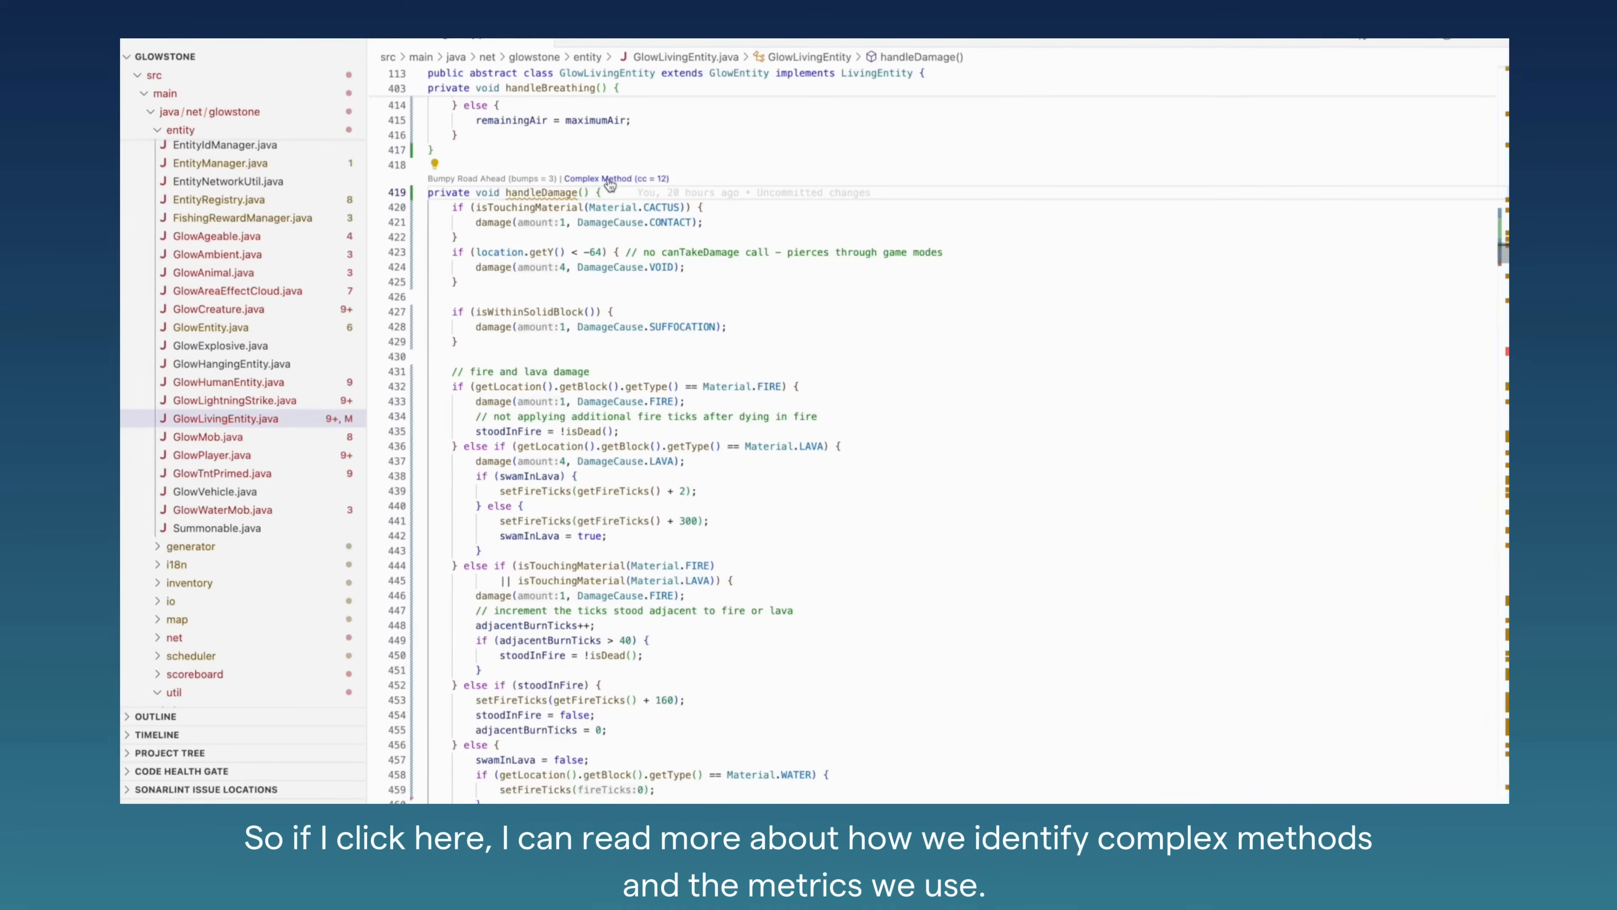
Step: Show the Complex Method explanation for handleDamage from its code lens warning
{"action": "left_click", "coordinate": [610, 177]}
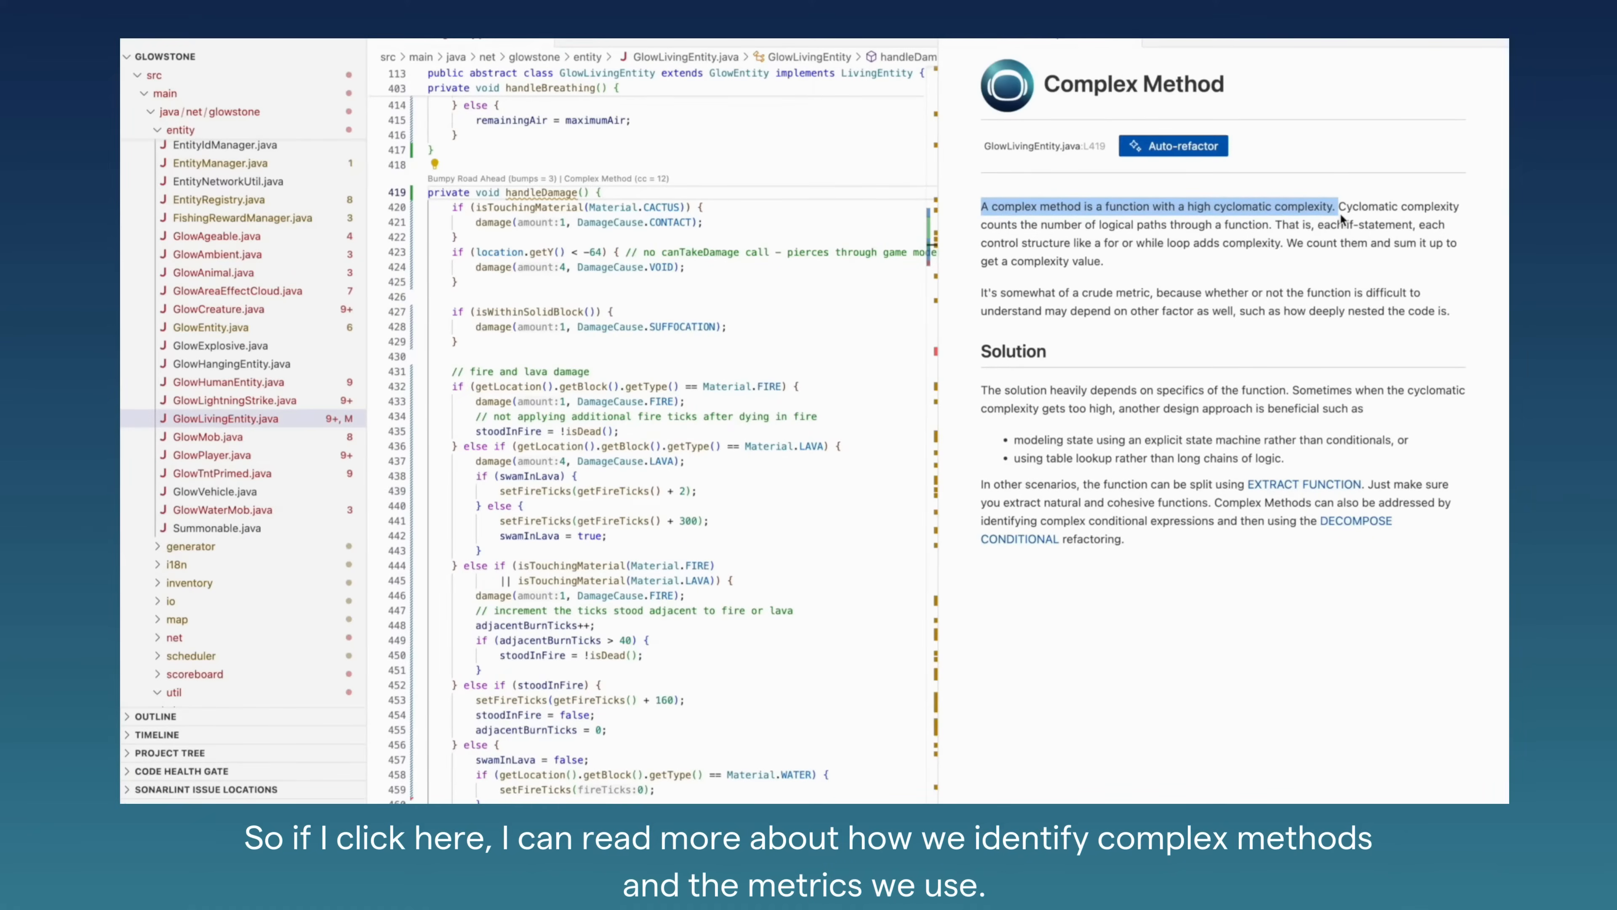
{"action": "mouse_move", "coordinate": [1217, 271]}
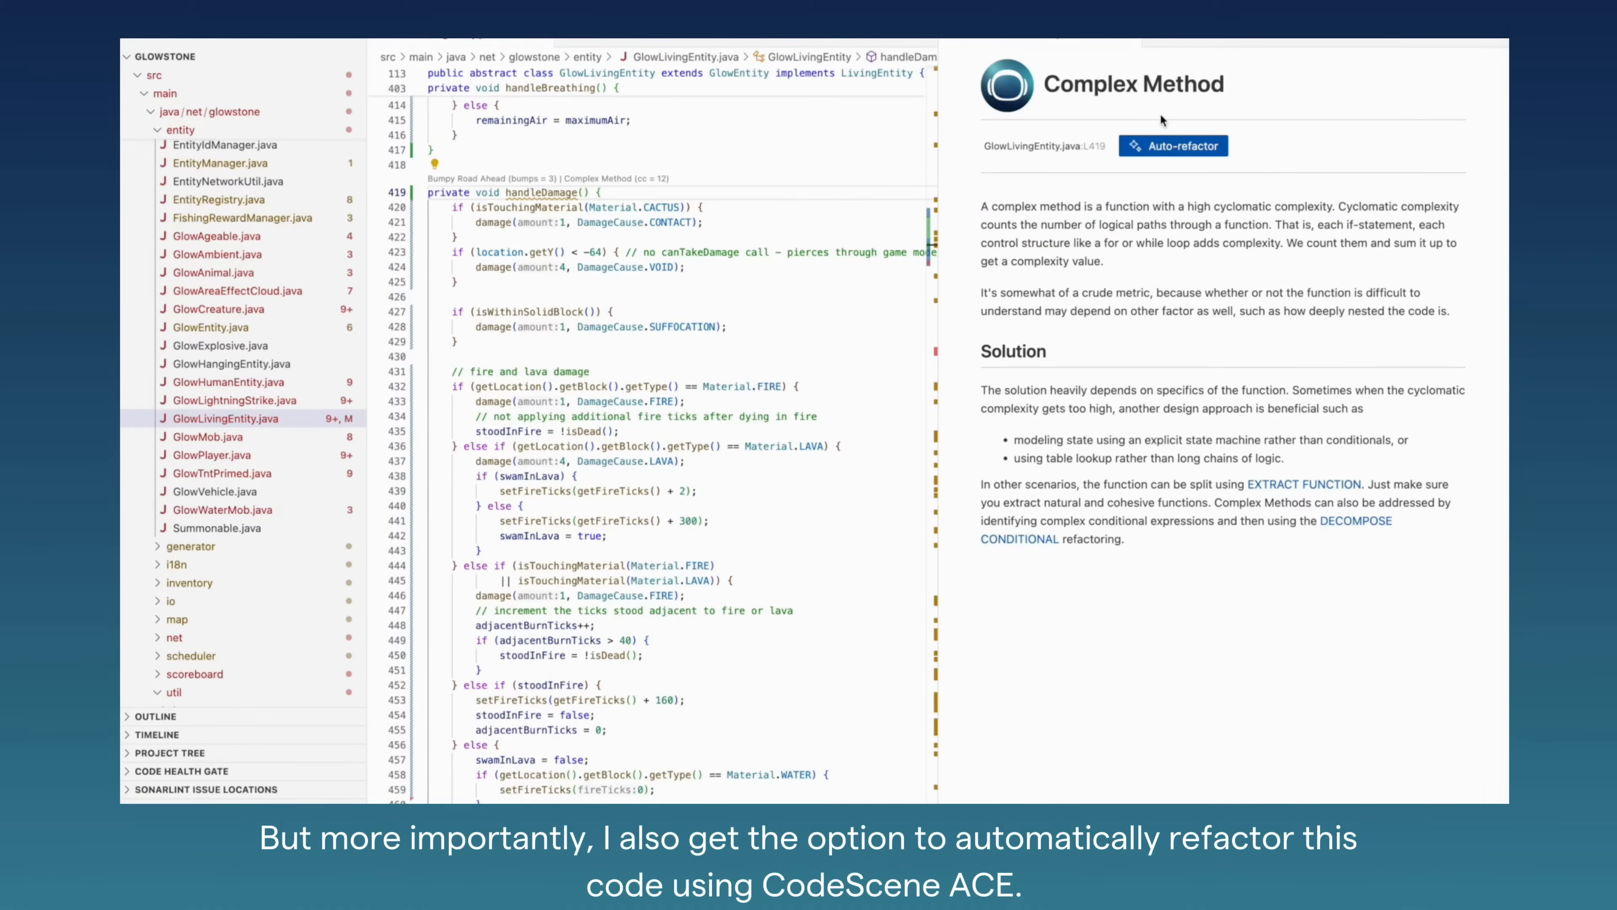
{"action": "mouse_move", "coordinate": [1202, 172]}
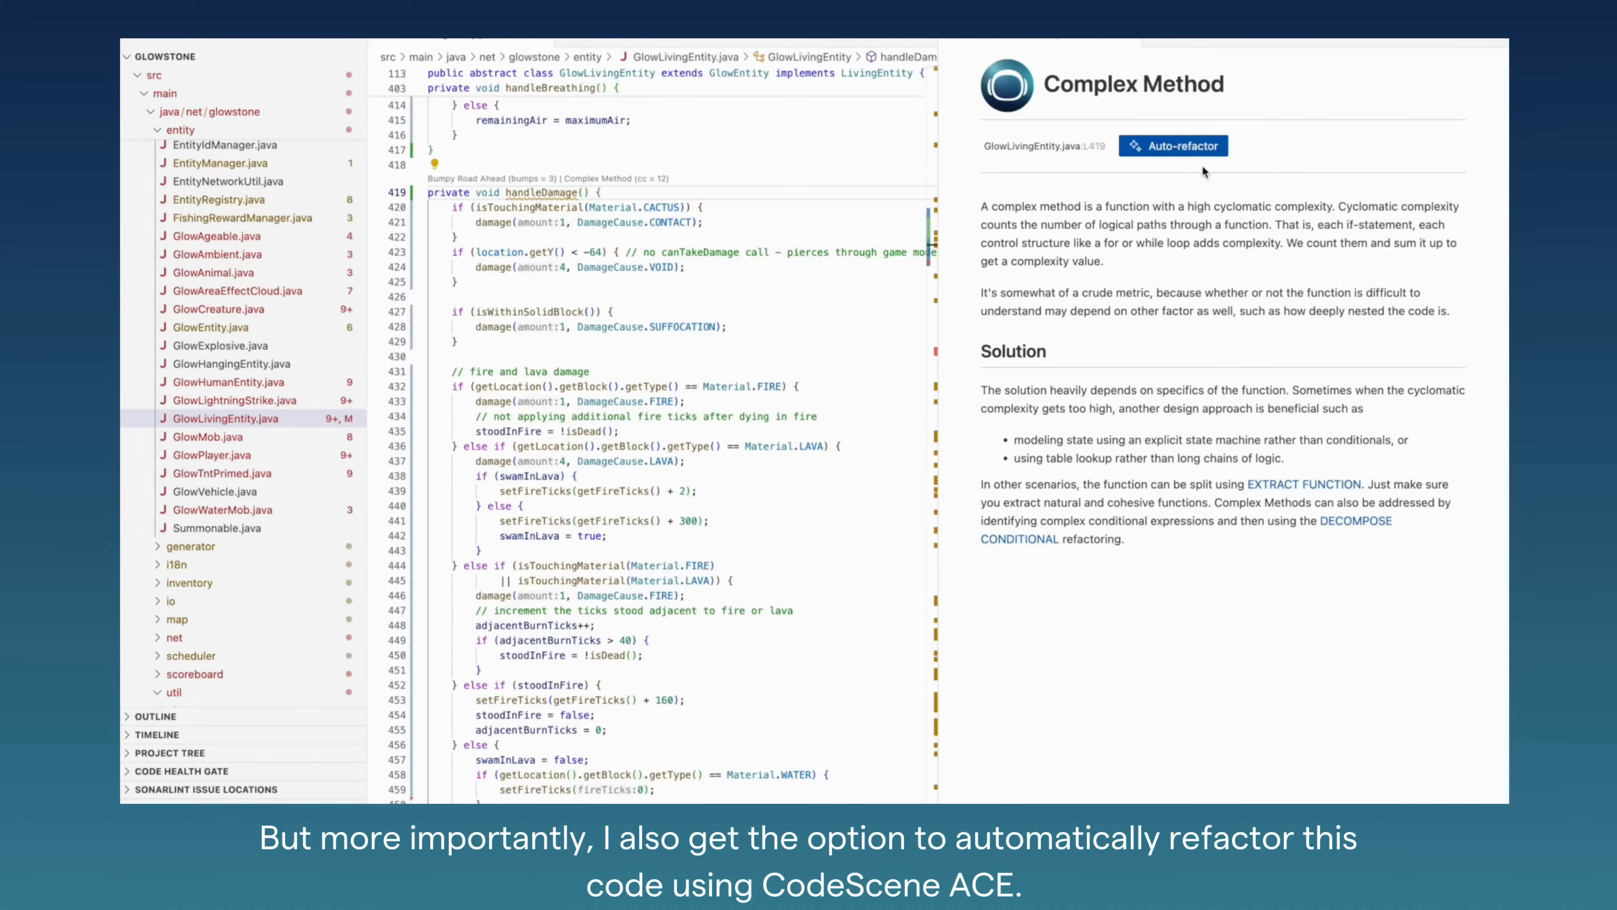
{"action": "mouse_move", "coordinate": [1199, 162]}
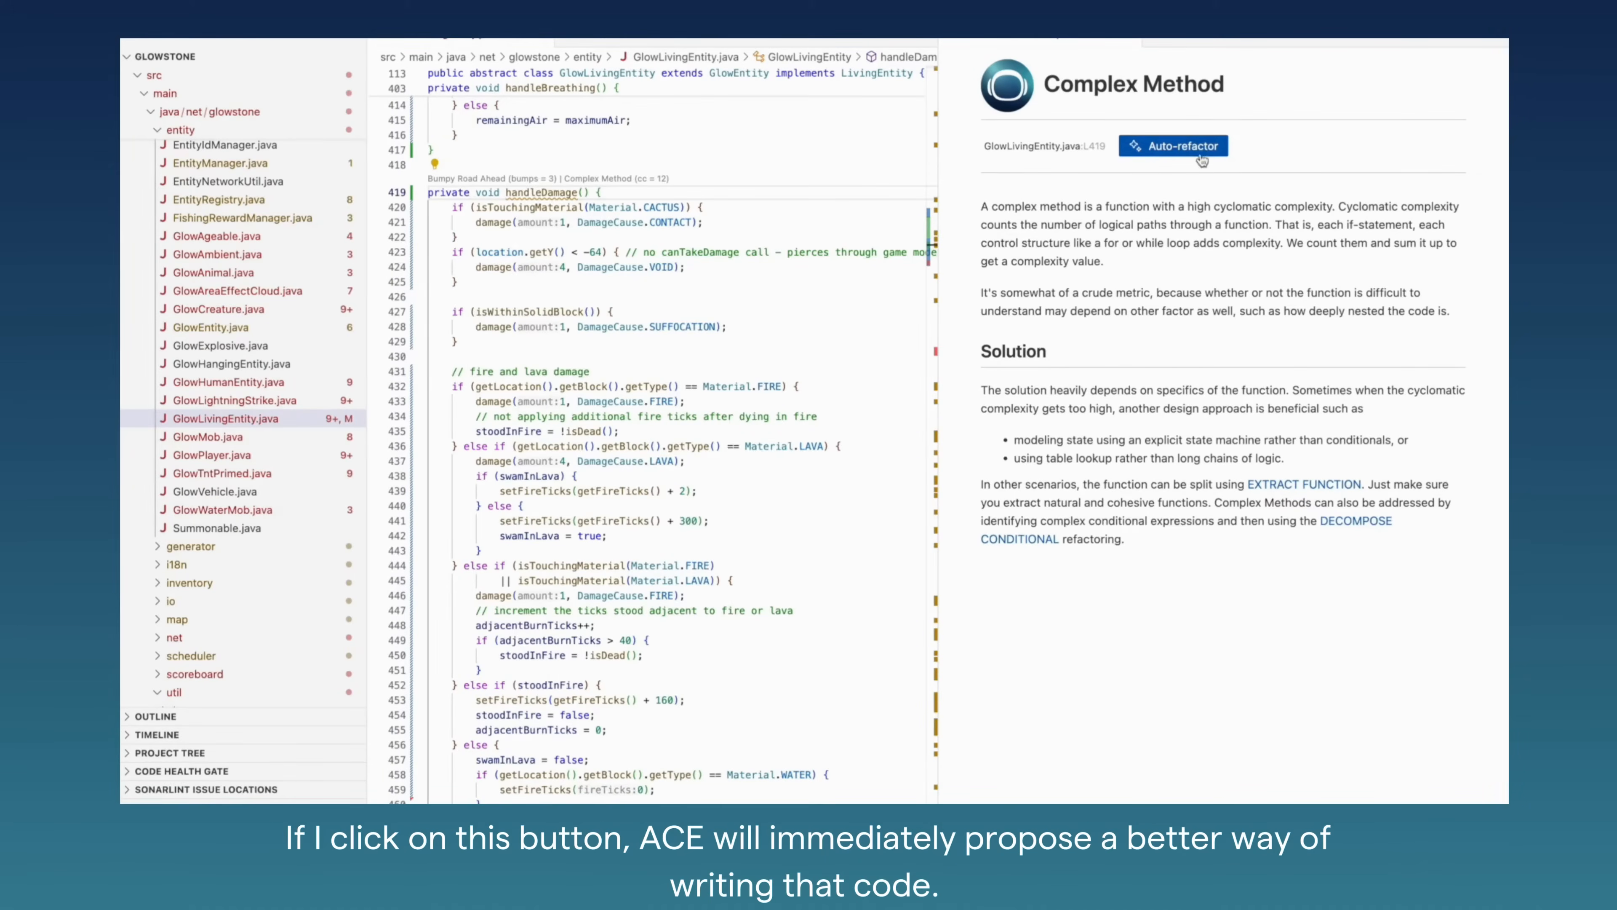
Step: Request an ACE auto-refactor proposal for the flagged handleDamage method
{"action": "left_click", "coordinate": [1172, 145]}
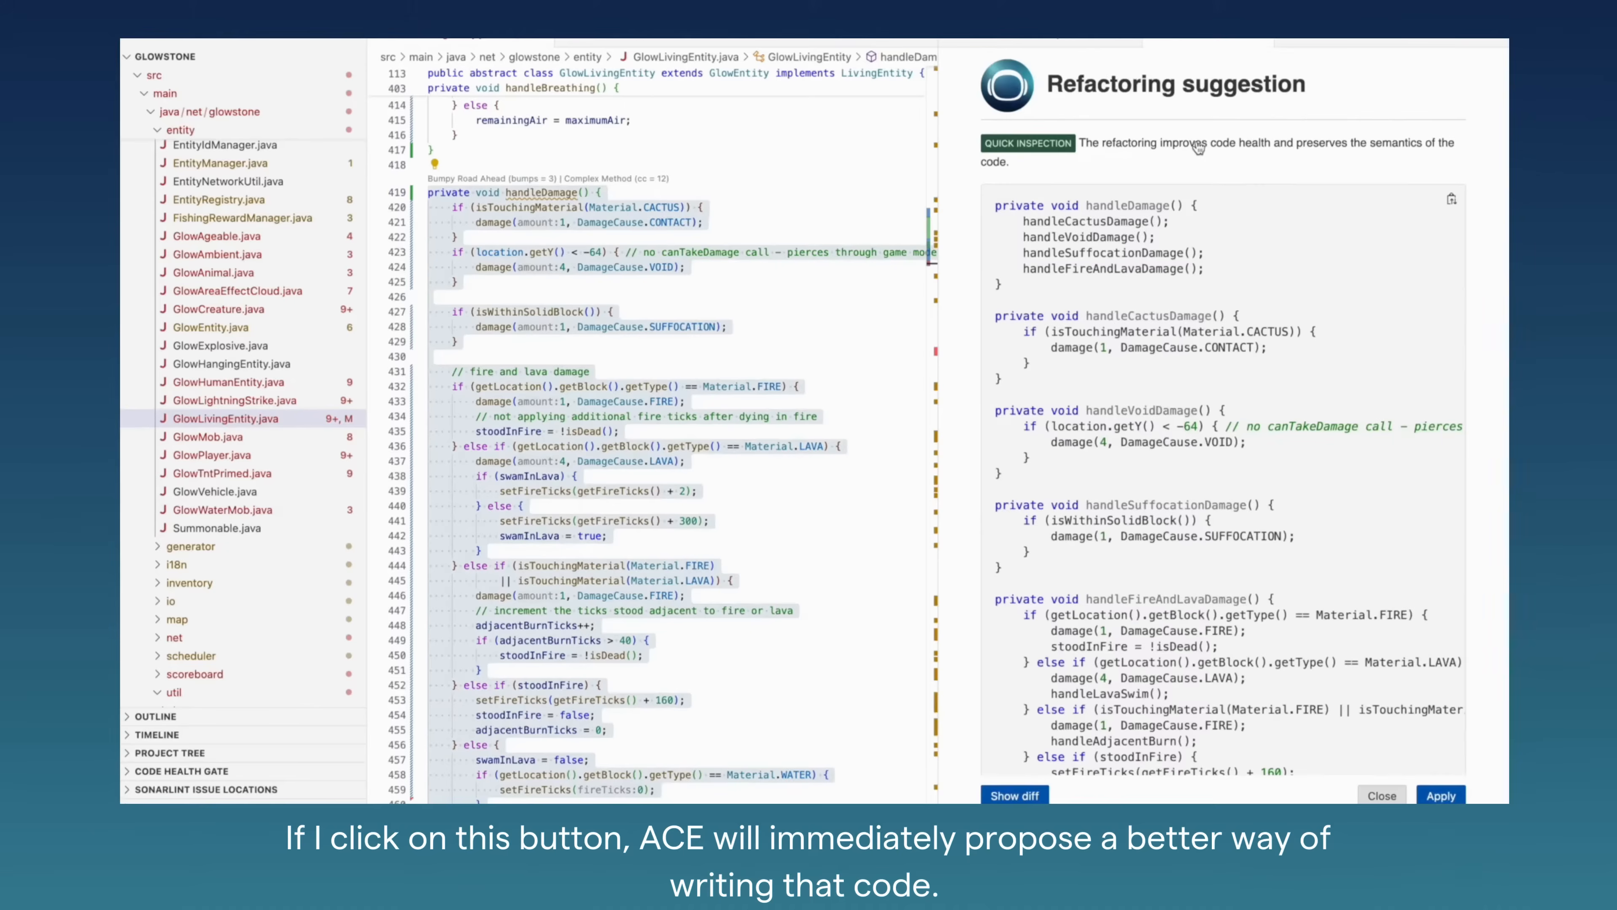
{"action": "mouse_move", "coordinate": [1215, 171]}
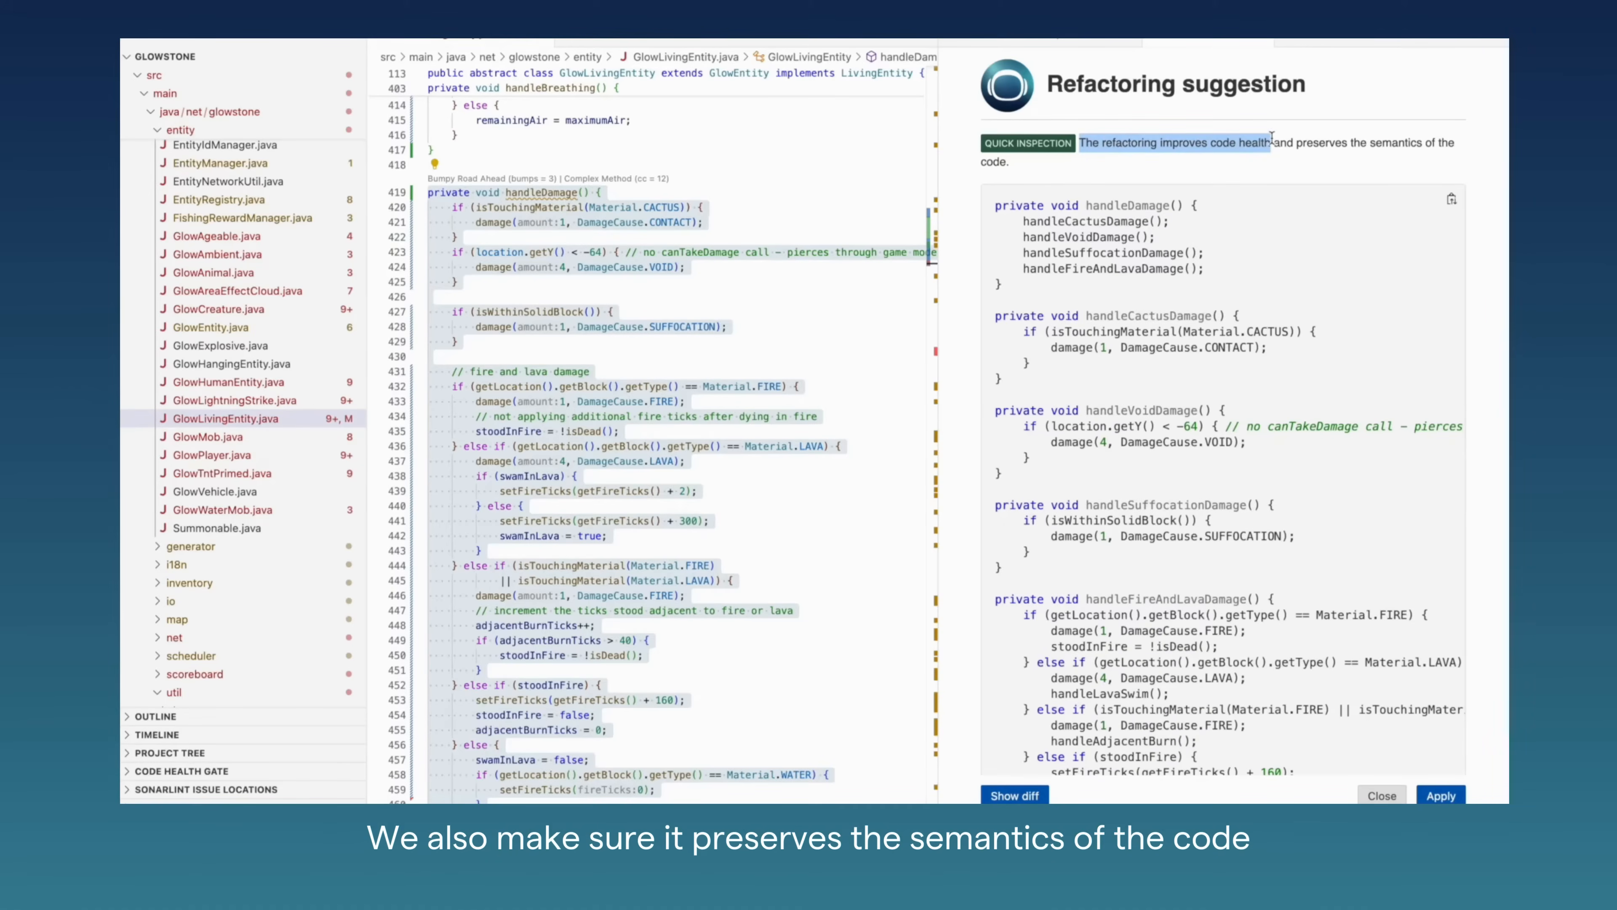
{"action": "mouse_move", "coordinate": [1297, 144]}
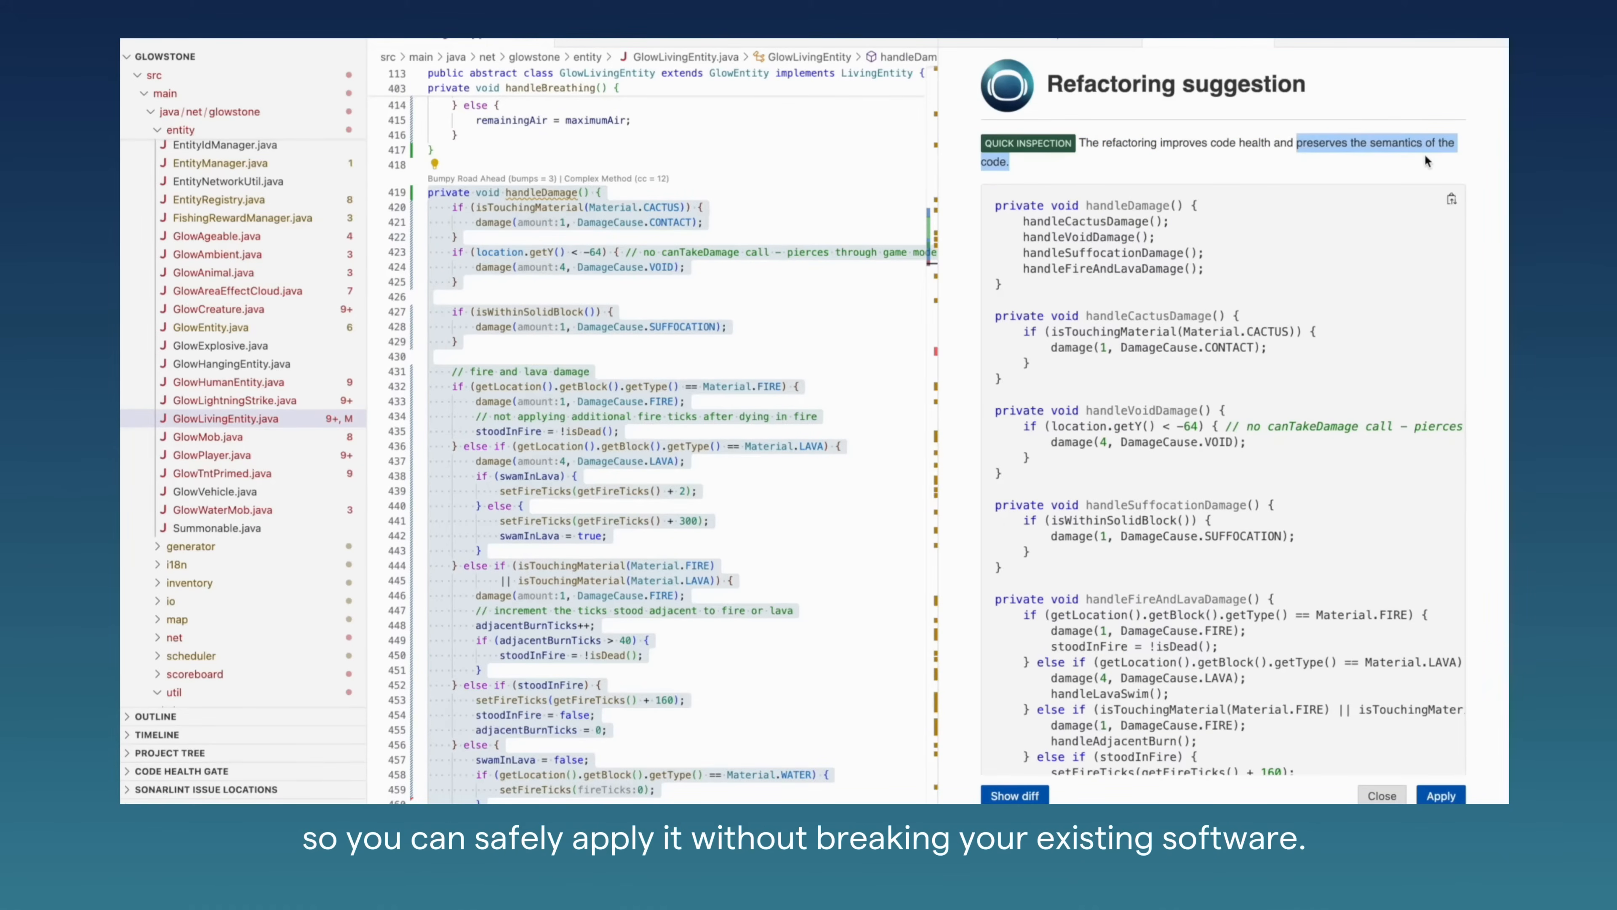
{"action": "mouse_move", "coordinate": [1393, 180]}
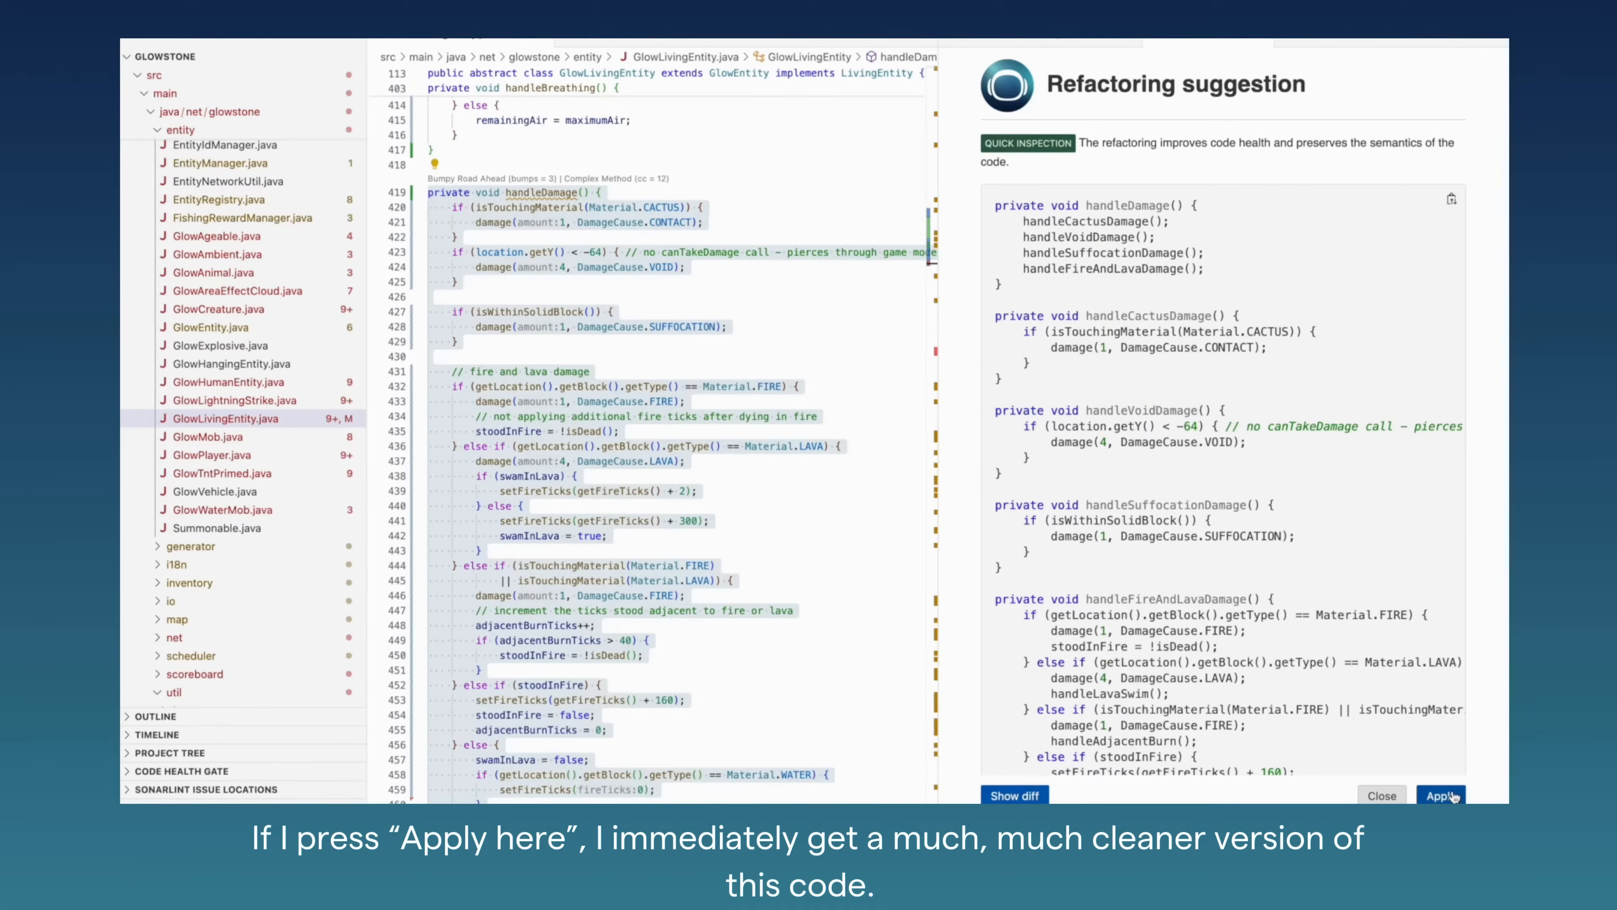
Step: Apply the refactoring so handleDamage delegates to the four new damage helpers, then dismiss the panel
{"action": "left_click", "coordinate": [1439, 795]}
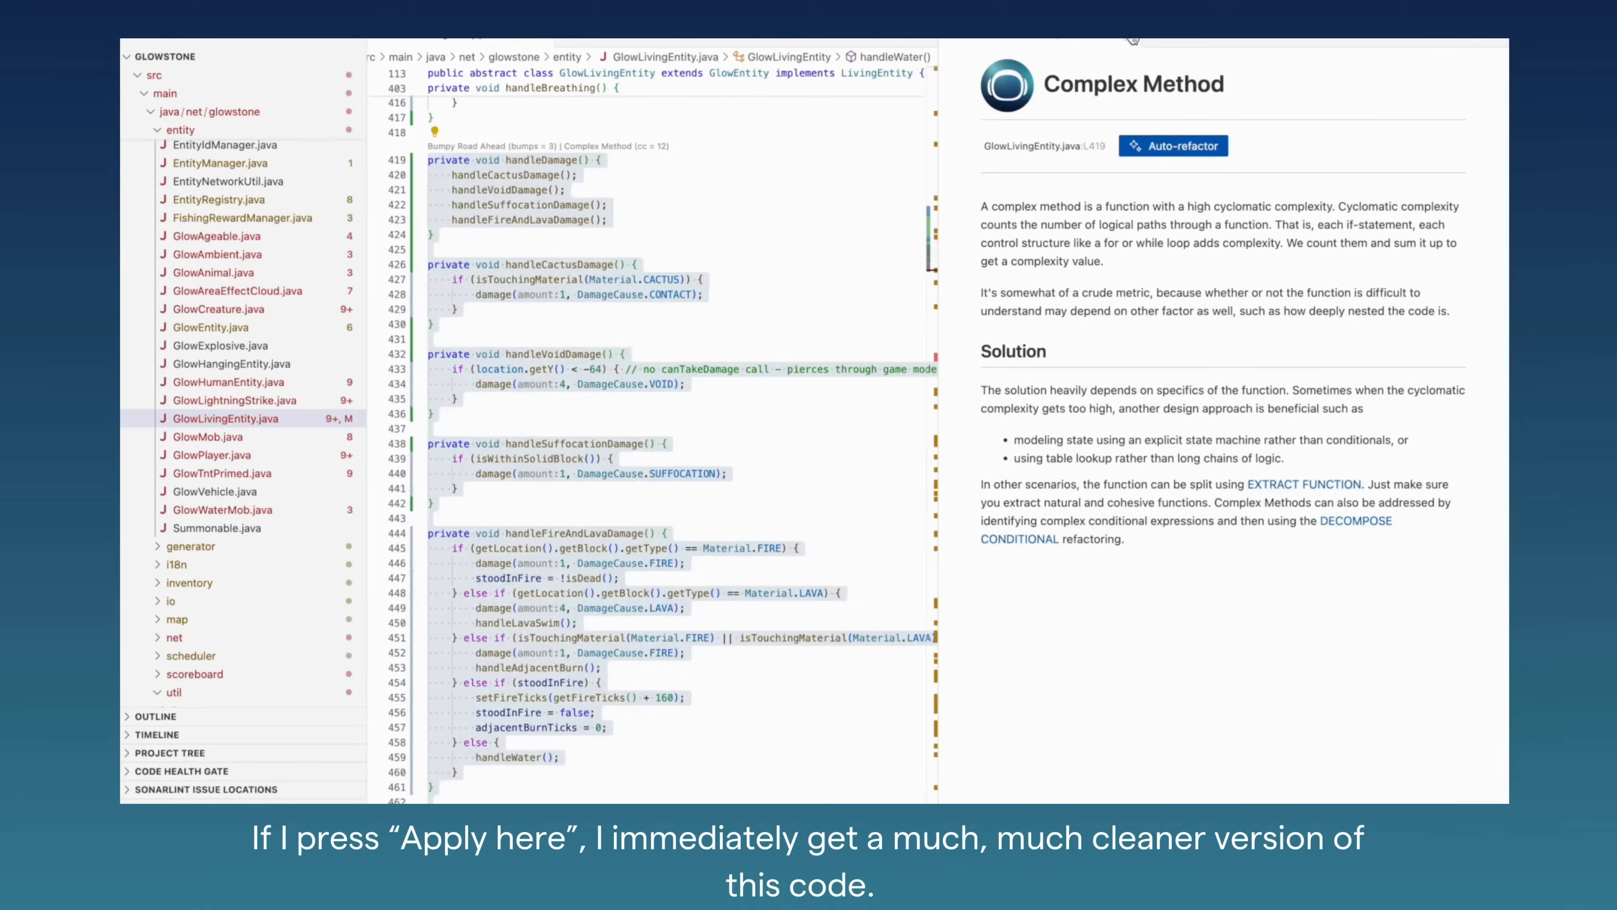
{"action": "left_click", "coordinate": [1172, 146]}
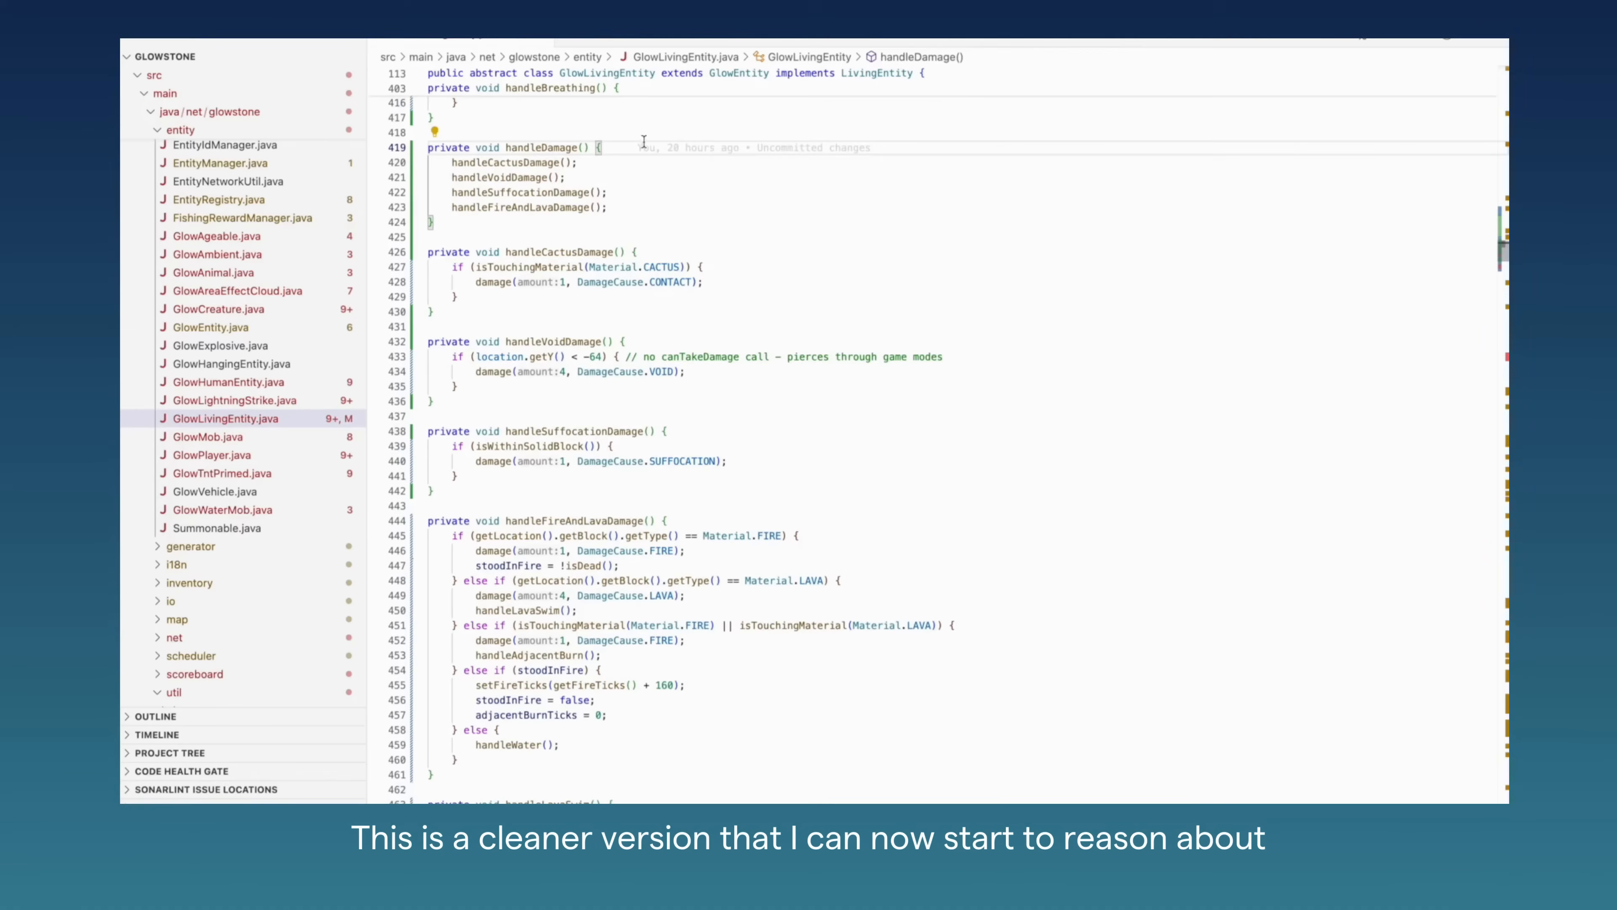